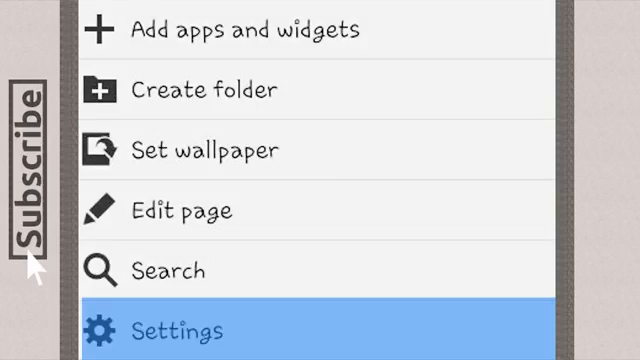
- Open the tablet's Settings and scroll to About device to see the build number
left_click(177, 331)
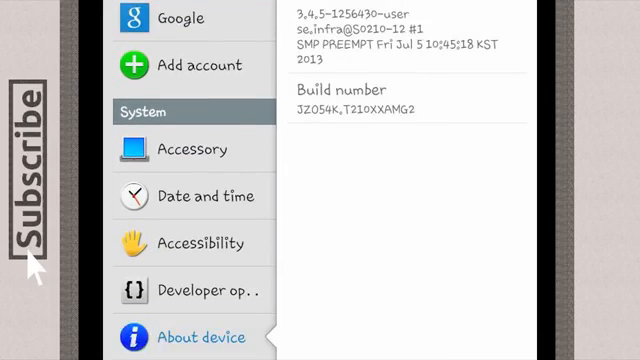
scroll("down", 3)
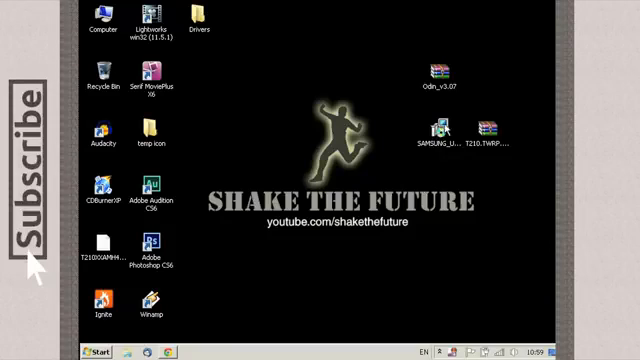
- Run the Samsung USB driver installer with UK English and United Kingdom selected
left_click(432, 135)
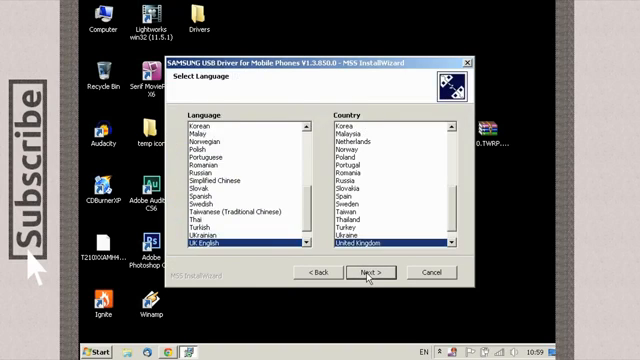
left_click(369, 272)
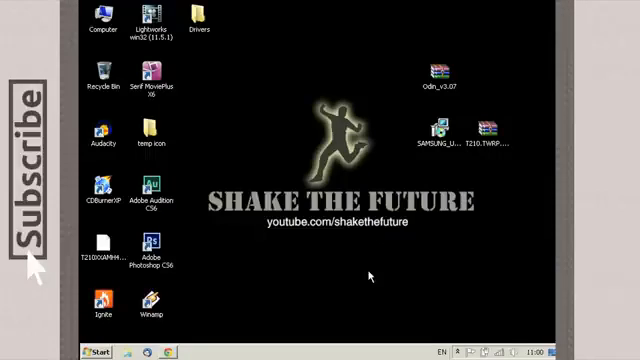
- Show the context menu for Odin3 v3.07 in the Odin_v3.07 folder
right_click(436, 78)
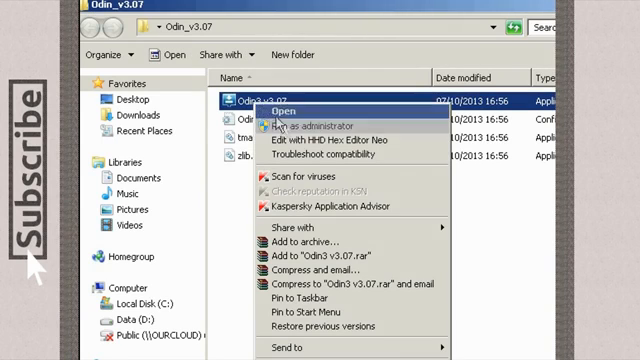
- Run Odin3 as administrator so the download-mode tablet appears as Added on COM3
left_click(290, 112)
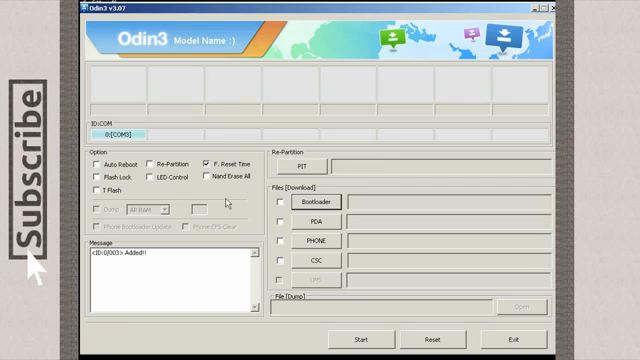
mouse_move(275, 238)
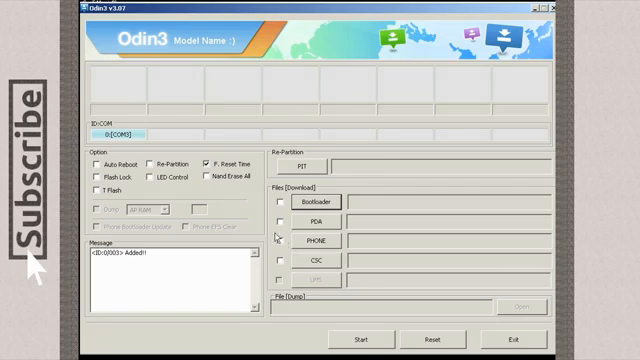
- Load recovery.tar.md5 from the Desktop into Odin3's PDA slot
left_click(302, 215)
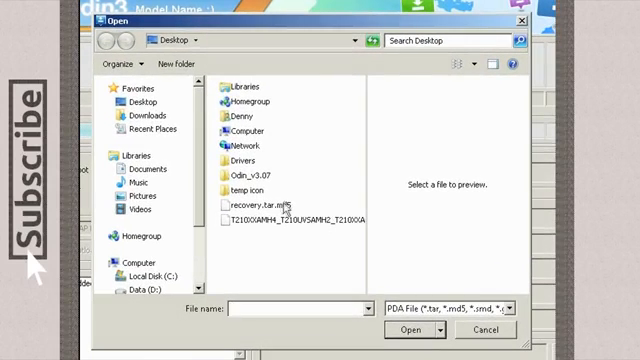
left_click(264, 207)
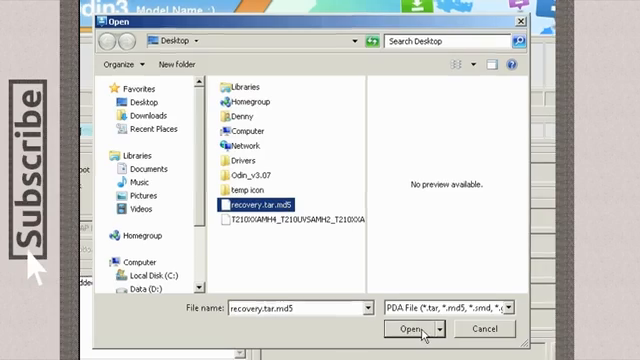
left_click(399, 329)
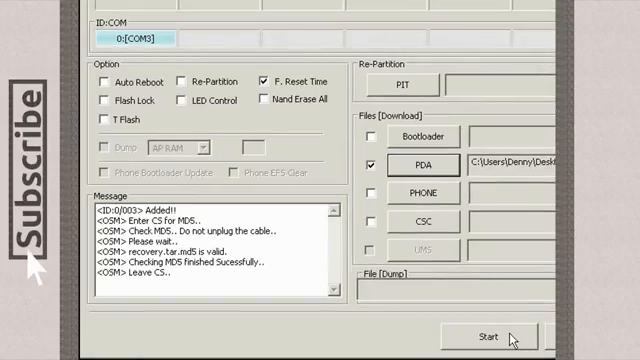
left_click(491, 336)
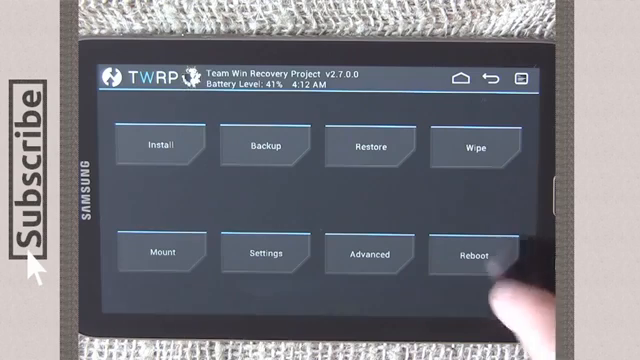
- Reboot the tablet out of TWRP v2.7.0.0 from the Reboot menu
left_click(470, 253)
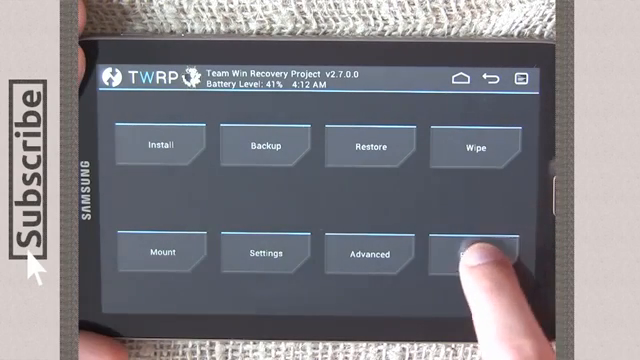
left_click(475, 258)
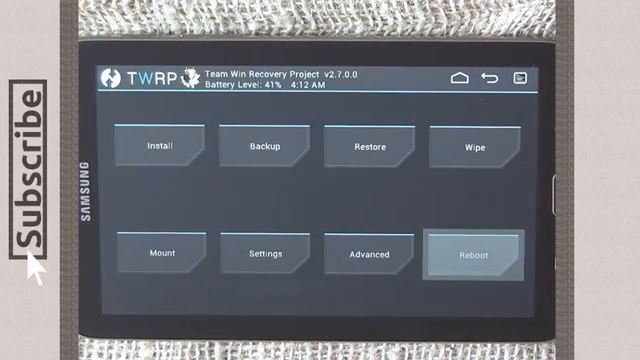
left_click(470, 253)
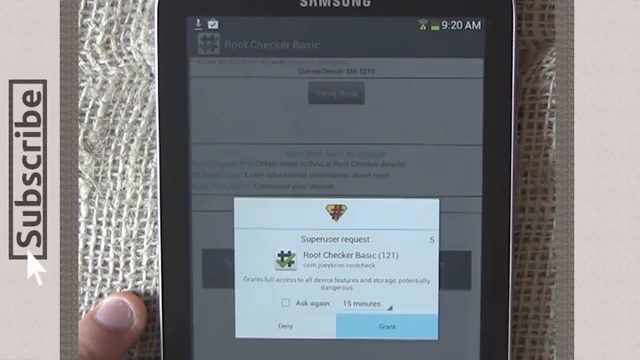
- Grant Root Checker Basic's Superuser request so it reports root access
left_click(387, 328)
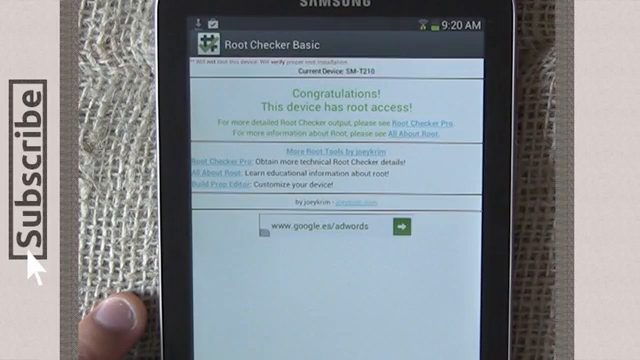